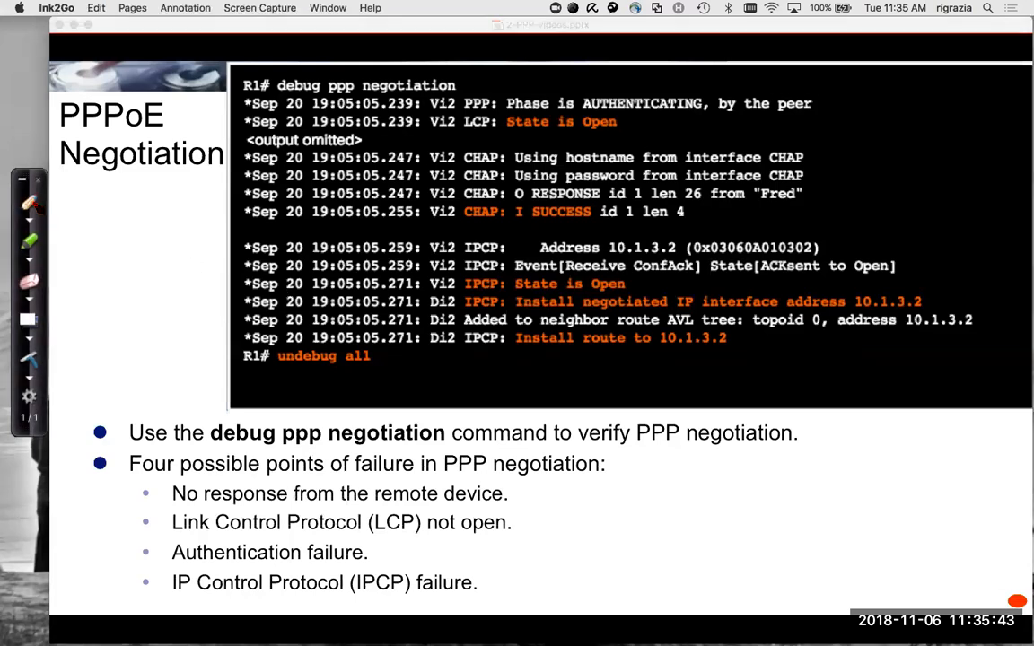
- Mark the LCP Open line, circle CHAP in the hostname line and underline CHAP: I SUCCESS
{"action": "left_click_drag", "start_coordinate": [464, 133], "coordinate": [565, 136]}
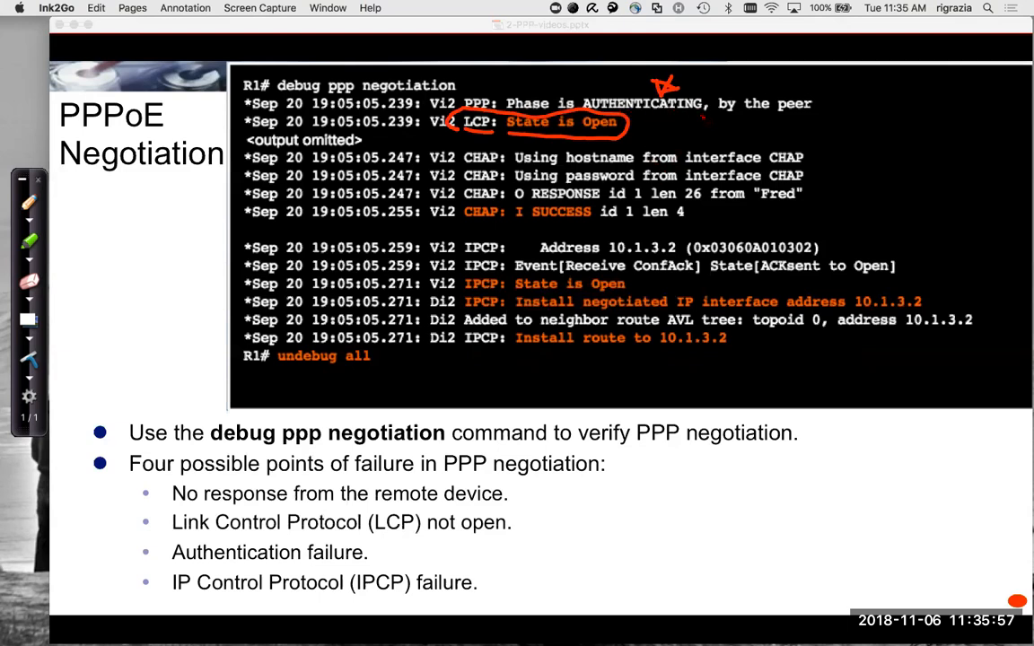
{"action": "left_click_drag", "start_coordinate": [773, 165], "coordinate": [817, 140]}
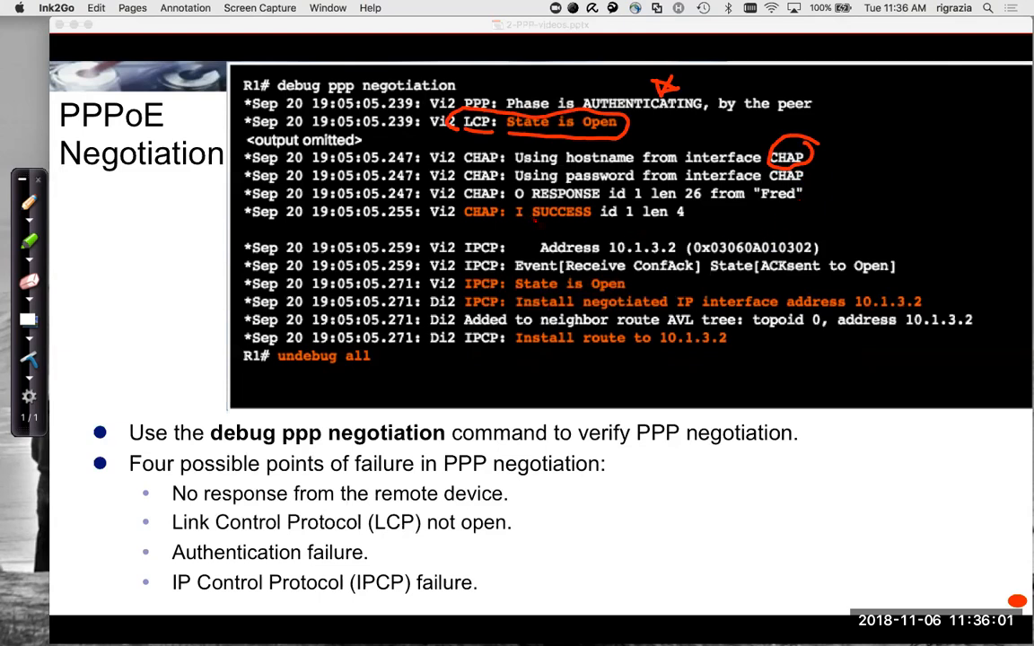
{"action": "left_click_drag", "start_coordinate": [466, 231], "coordinate": [584, 235]}
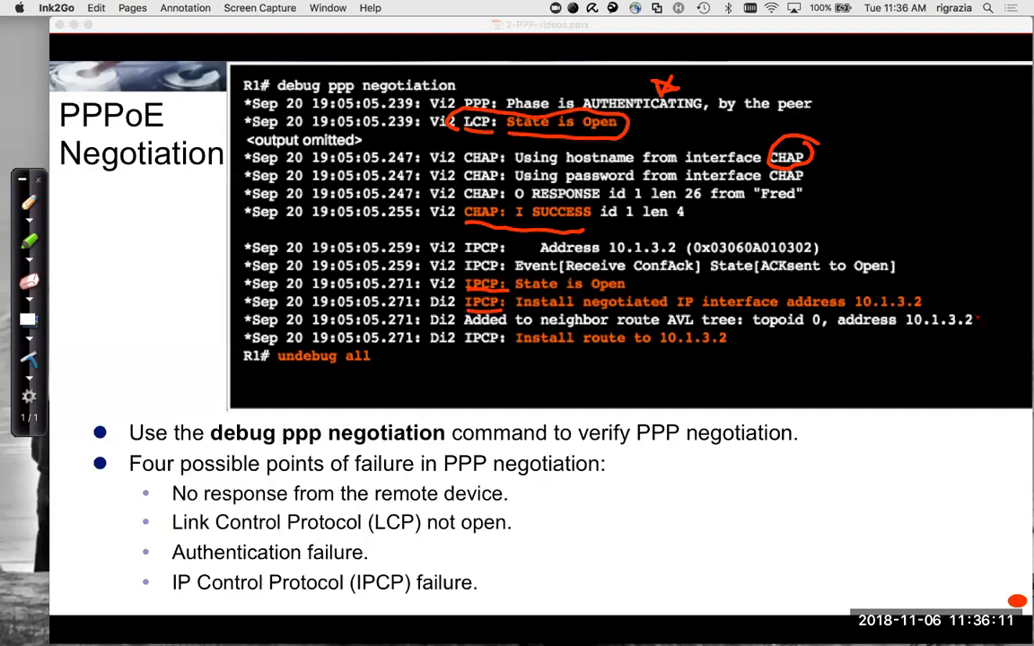
- Underline the IPCP negotiated address line and circle 10.1.3.2, then clear the pen marks
{"action": "left_click_drag", "start_coordinate": [860, 289], "coordinate": [919, 289]}
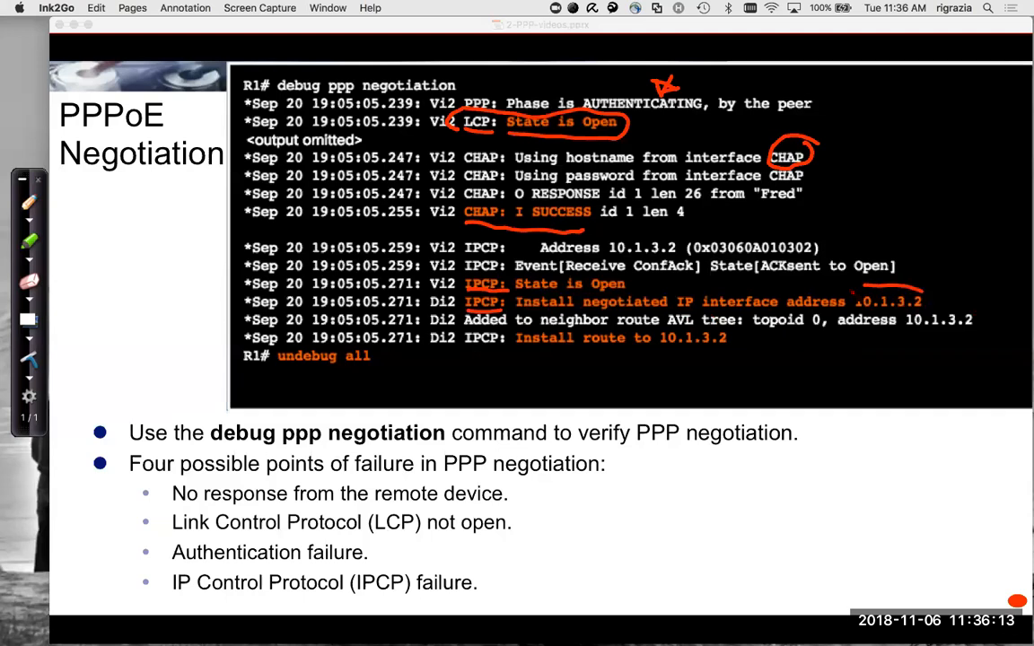
{"action": "left_click_drag", "start_coordinate": [858, 296], "coordinate": [924, 306]}
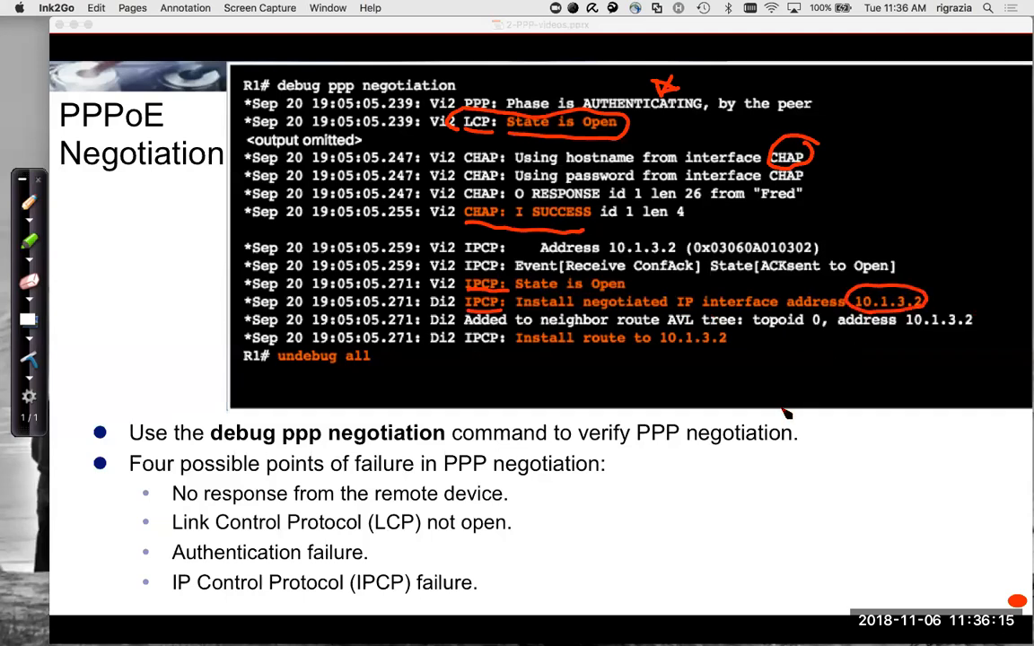
{"action": "left_click_drag", "start_coordinate": [279, 371], "coordinate": [332, 381]}
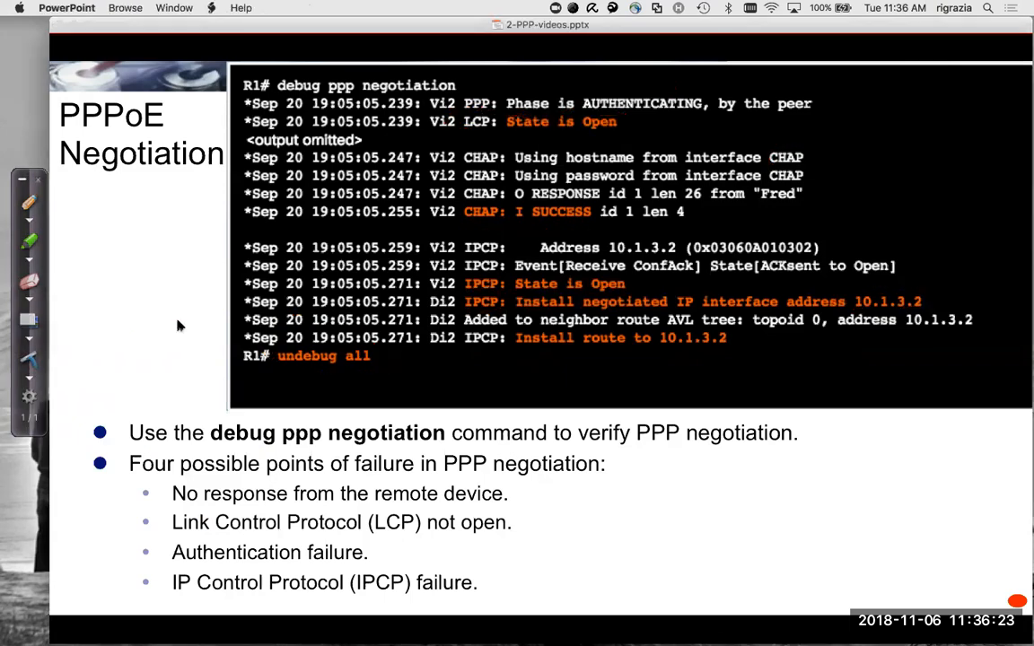
- Advance to the CHAP verification slide and underline the CHAP hostname and password lines in red
{"action": "key", "text": "right"}
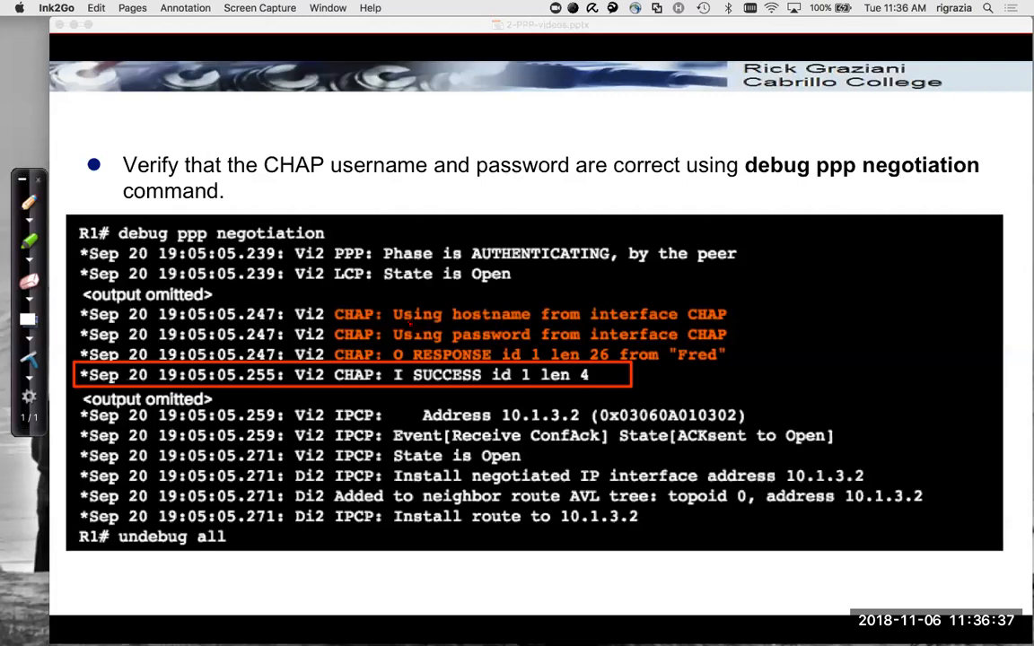
{"action": "left_click_drag", "start_coordinate": [409, 336], "coordinate": [714, 332]}
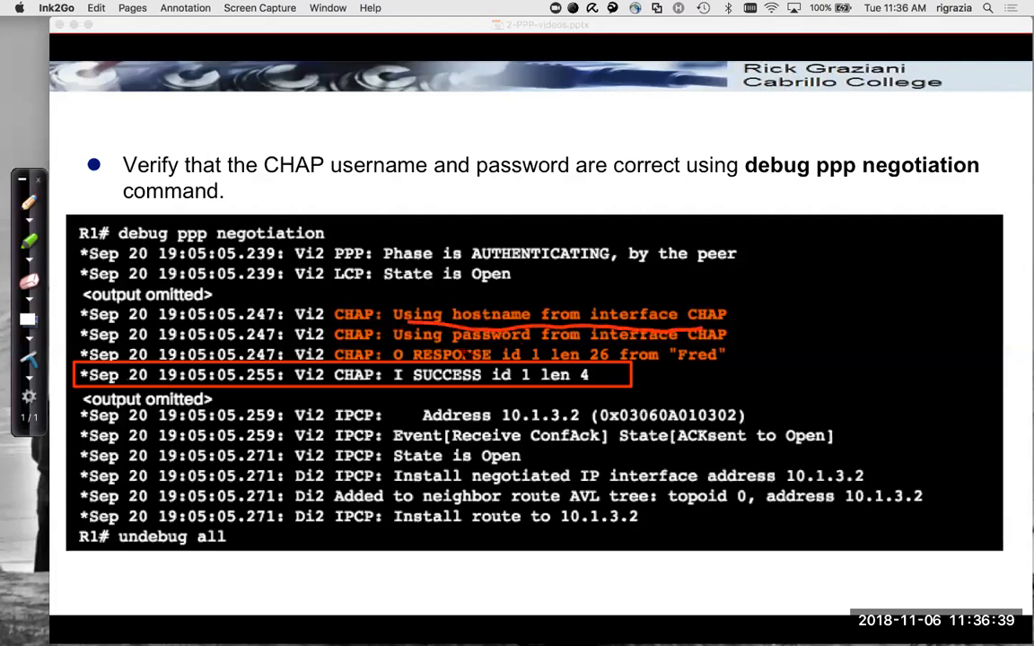
{"action": "left_click_drag", "start_coordinate": [409, 344], "coordinate": [727, 350]}
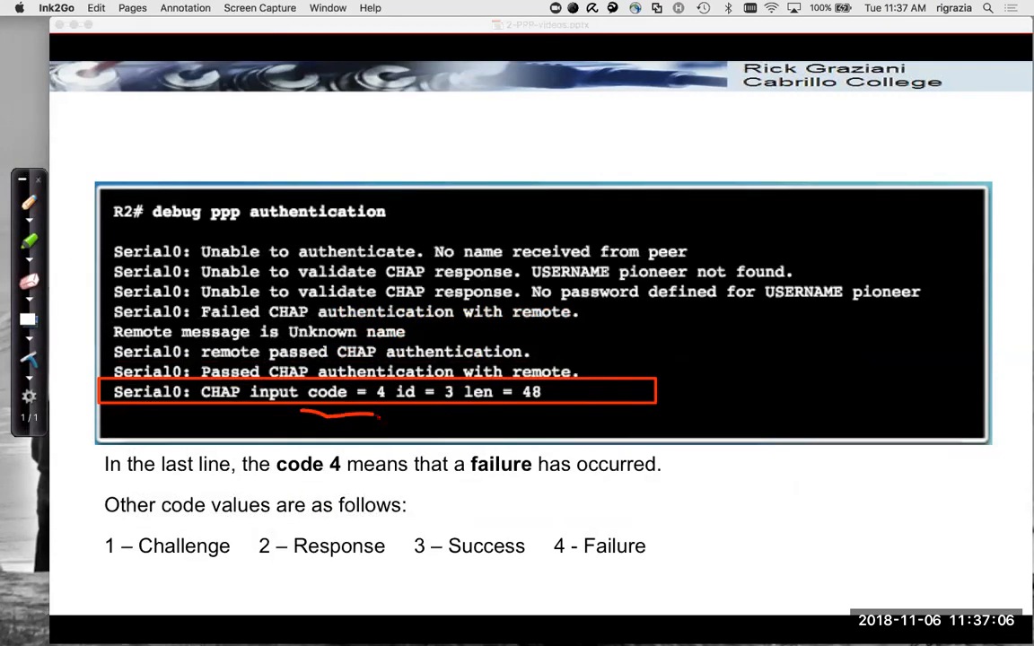
- Circle code = 4, underline the 3 – Success / 4 - Failure codes and 'Unable to authenticate'
{"action": "left_click_drag", "start_coordinate": [308, 377], "coordinate": [386, 409]}
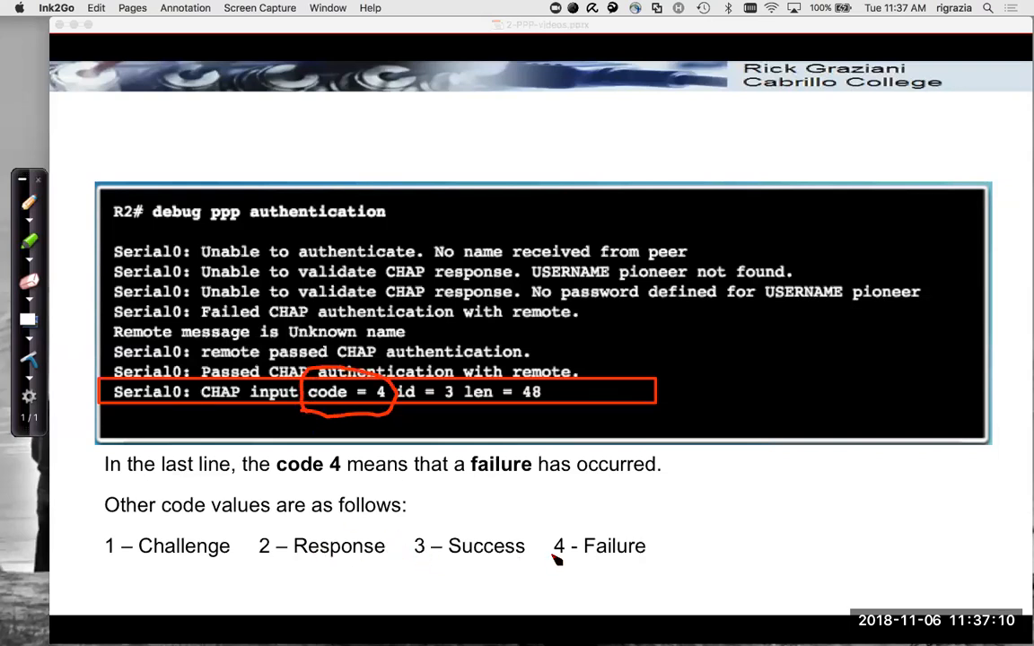
{"action": "left_click_drag", "start_coordinate": [403, 564], "coordinate": [628, 558]}
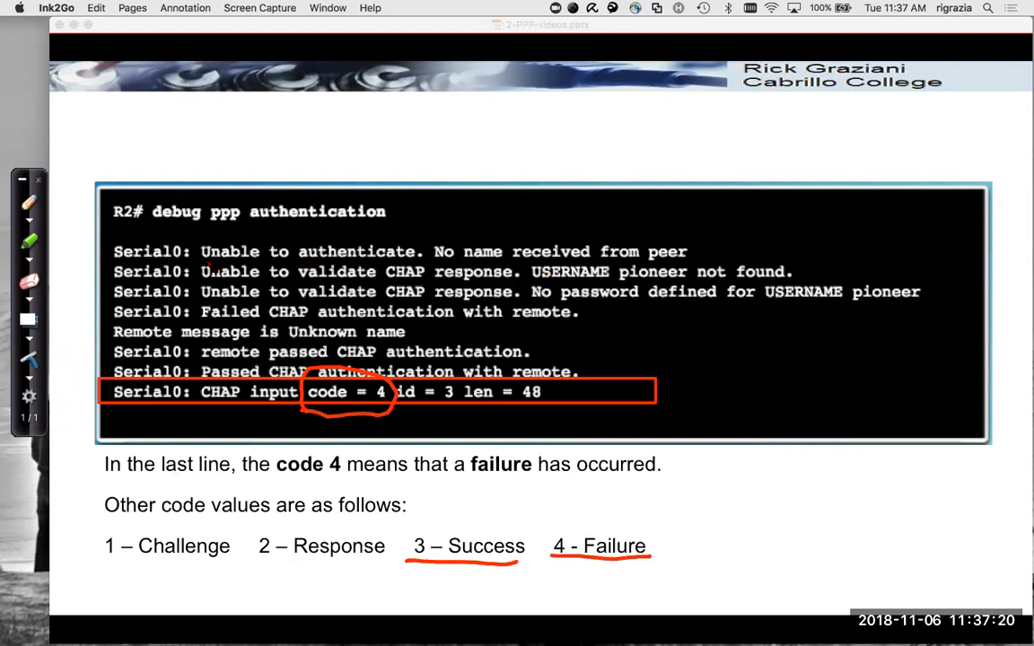
{"action": "left_click_drag", "start_coordinate": [201, 269], "coordinate": [404, 265]}
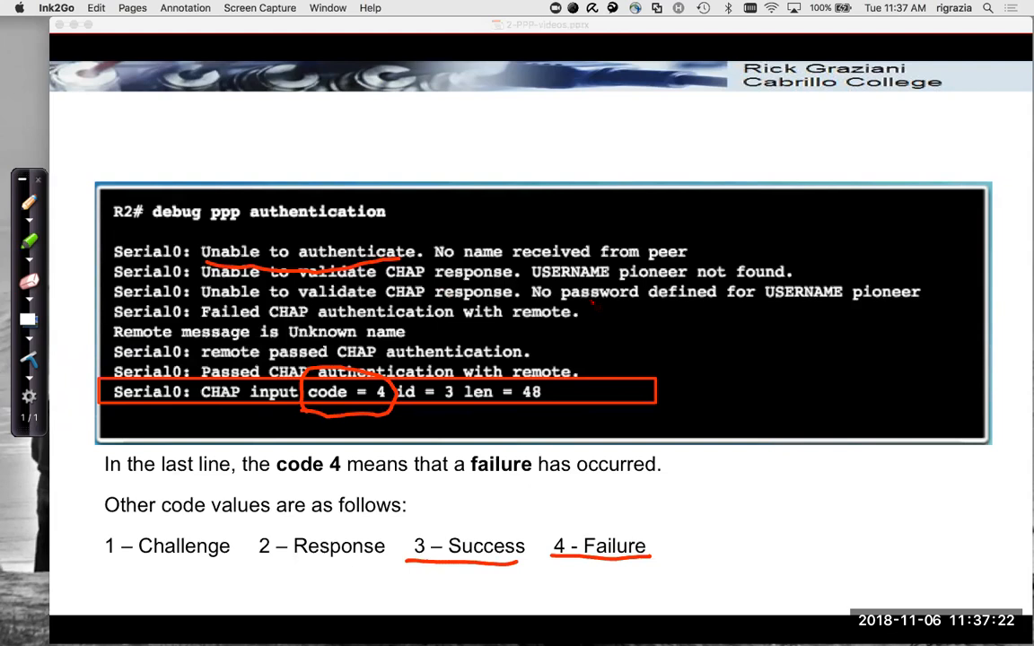